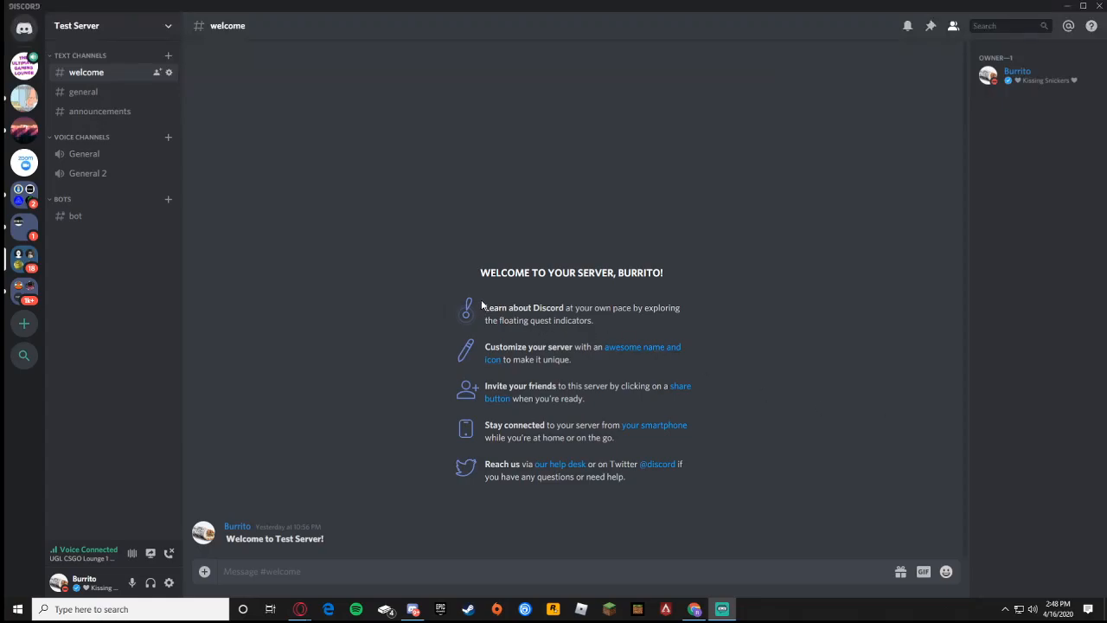
pyautogui.moveTo(52, 142)
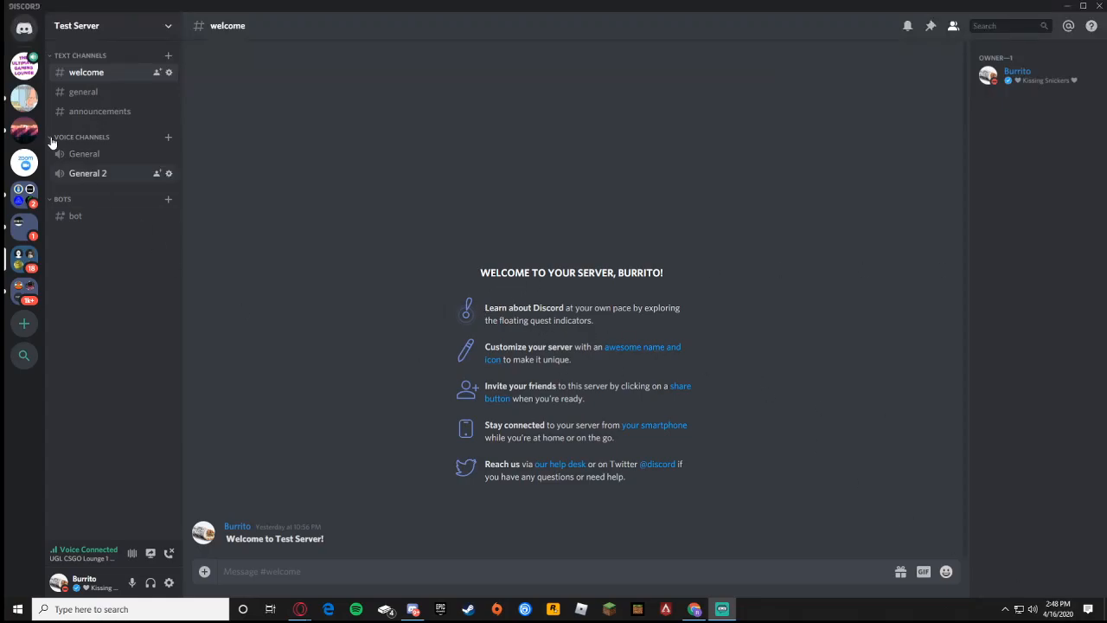
pyautogui.moveTo(552, 439)
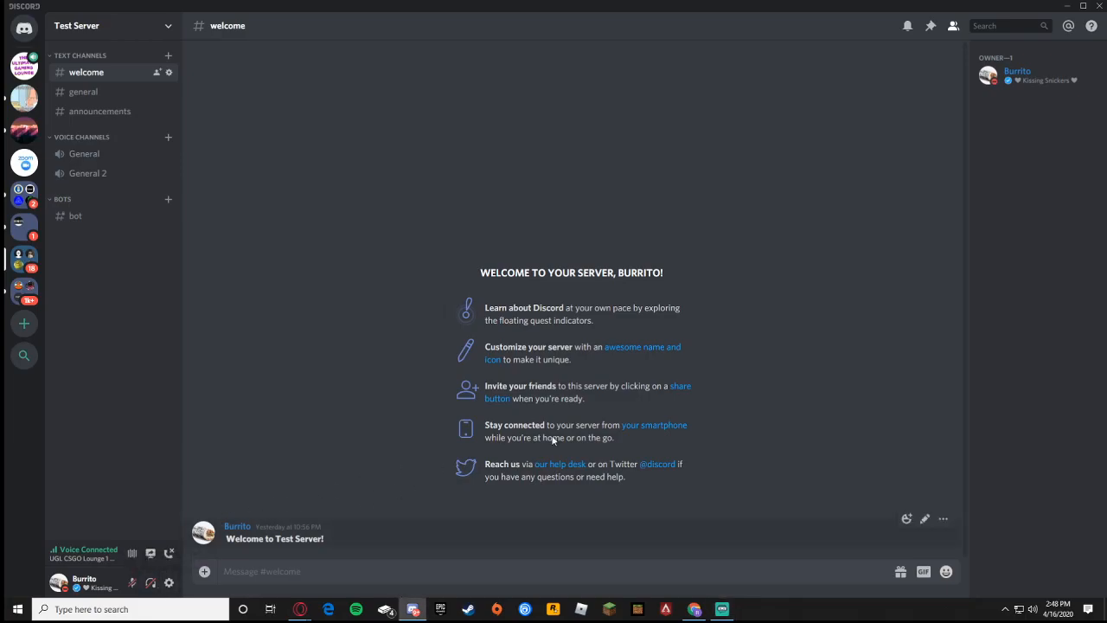
pyautogui.moveTo(651, 398)
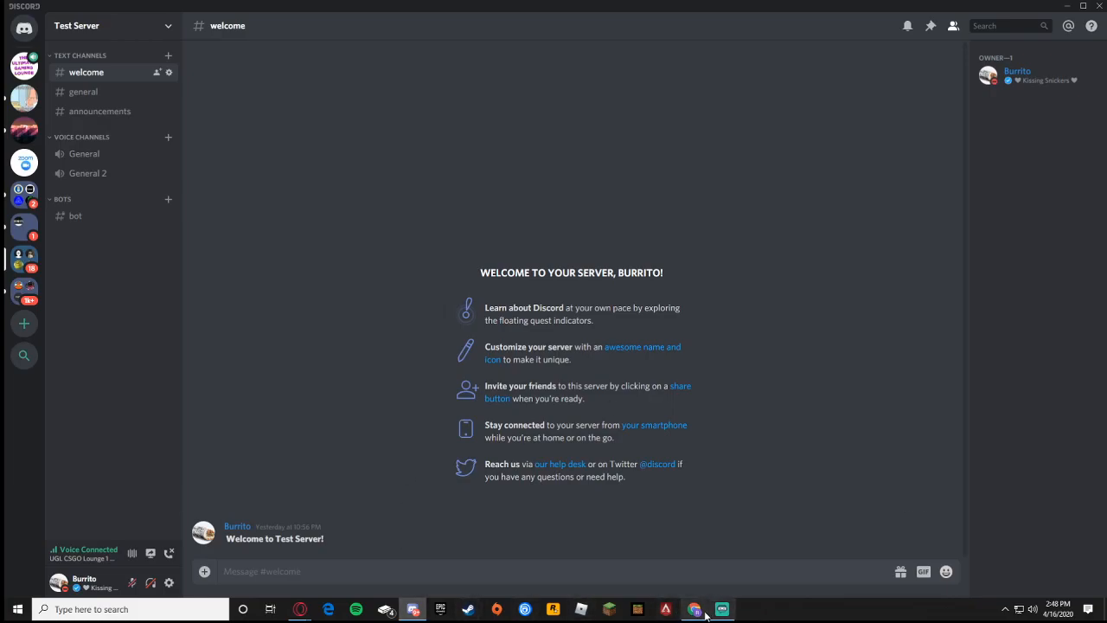
# Search 'server stats discord bot', reach the top.gg ServerStats listing and invite it, showing the server list.
pyautogui.click(696, 605)
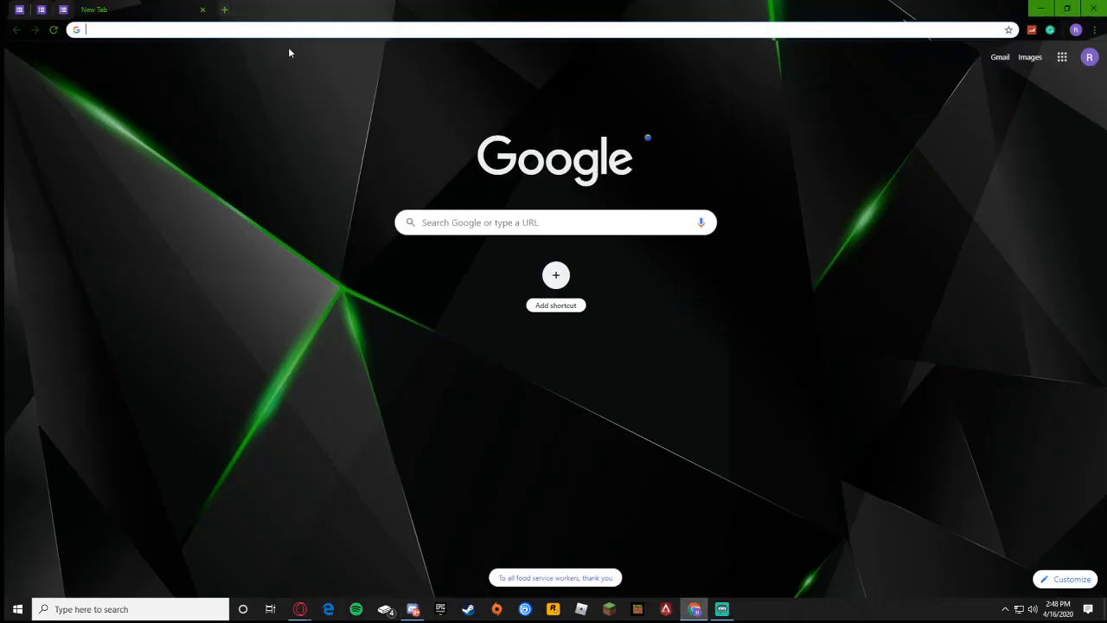
pyautogui.write('server stats discord bot')
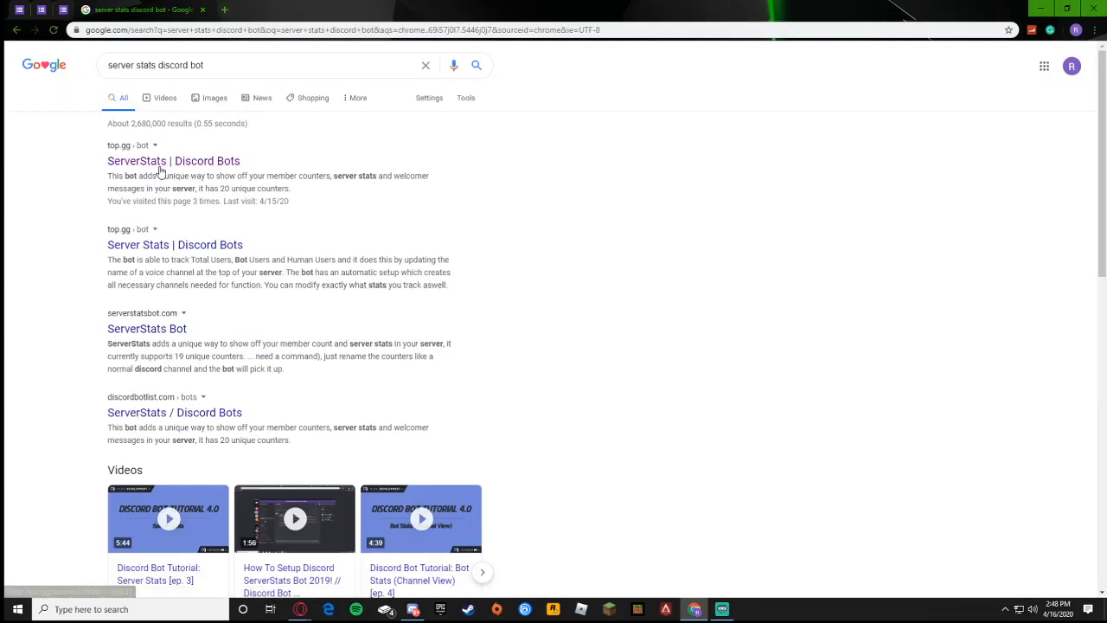
pyautogui.click(173, 161)
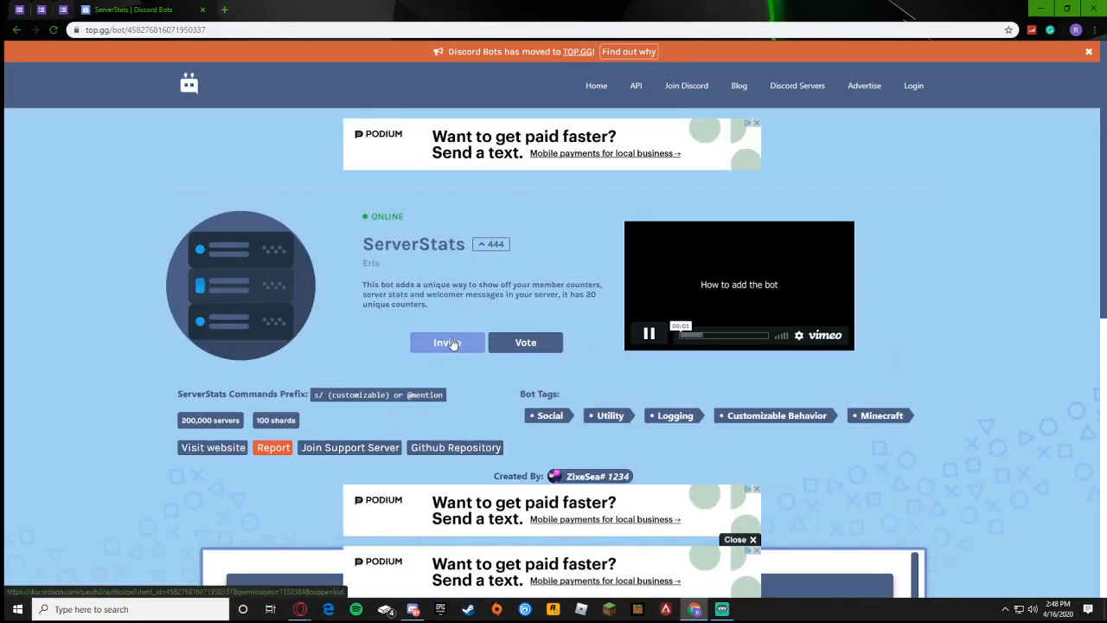
pyautogui.click(447, 342)
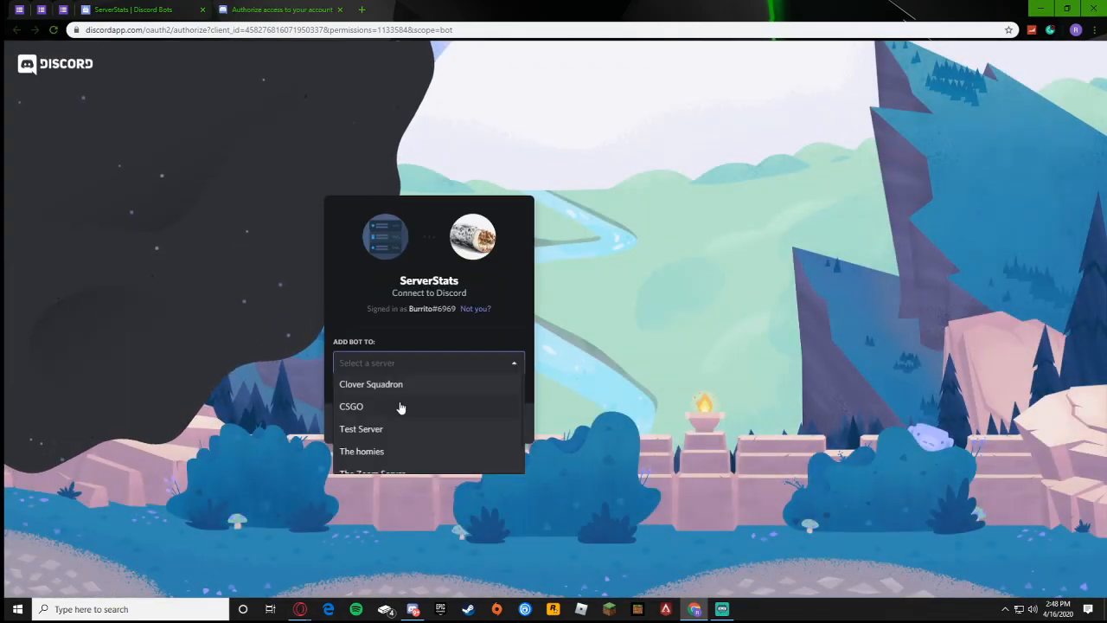
# Authorize ServerStats for Test Server with its requested permissions and pass the not-a-robot check.
pyautogui.click(360, 429)
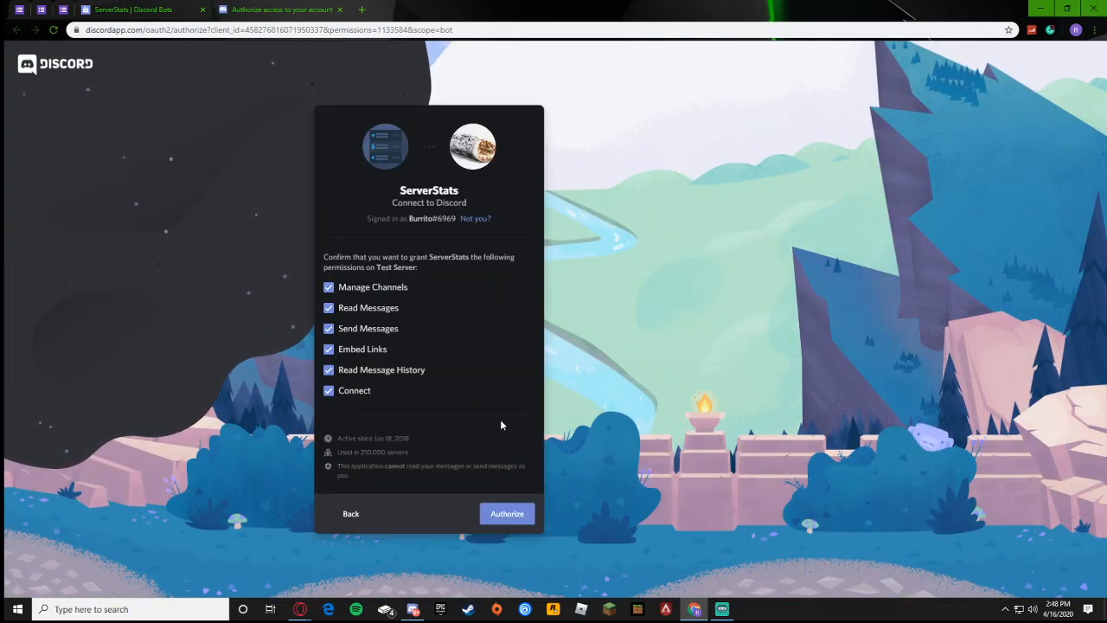
pyautogui.click(506, 512)
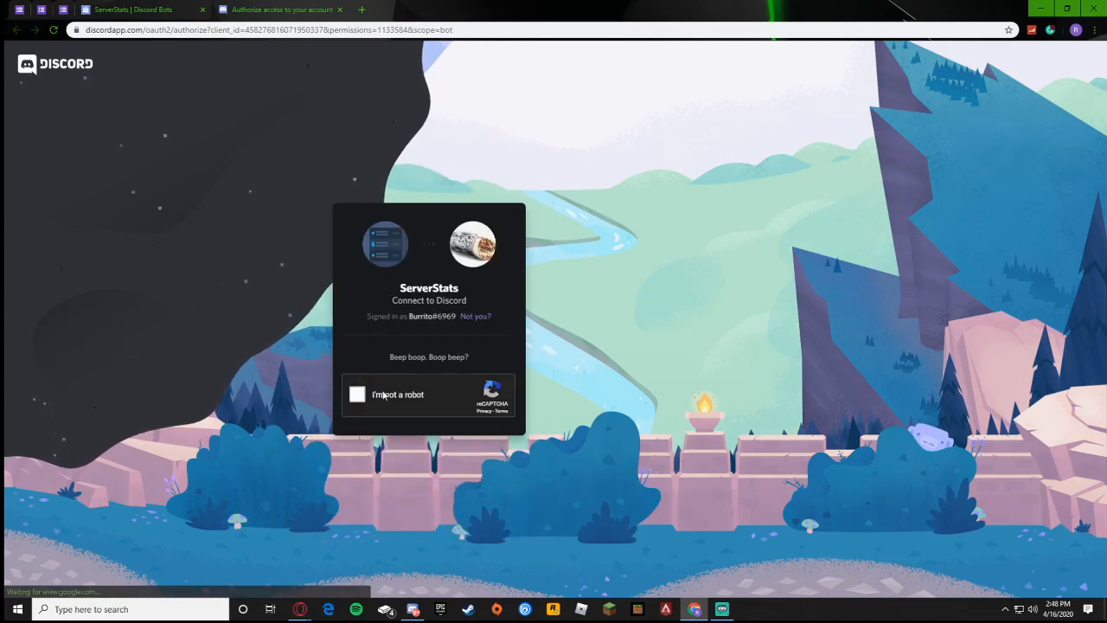
pyautogui.click(356, 394)
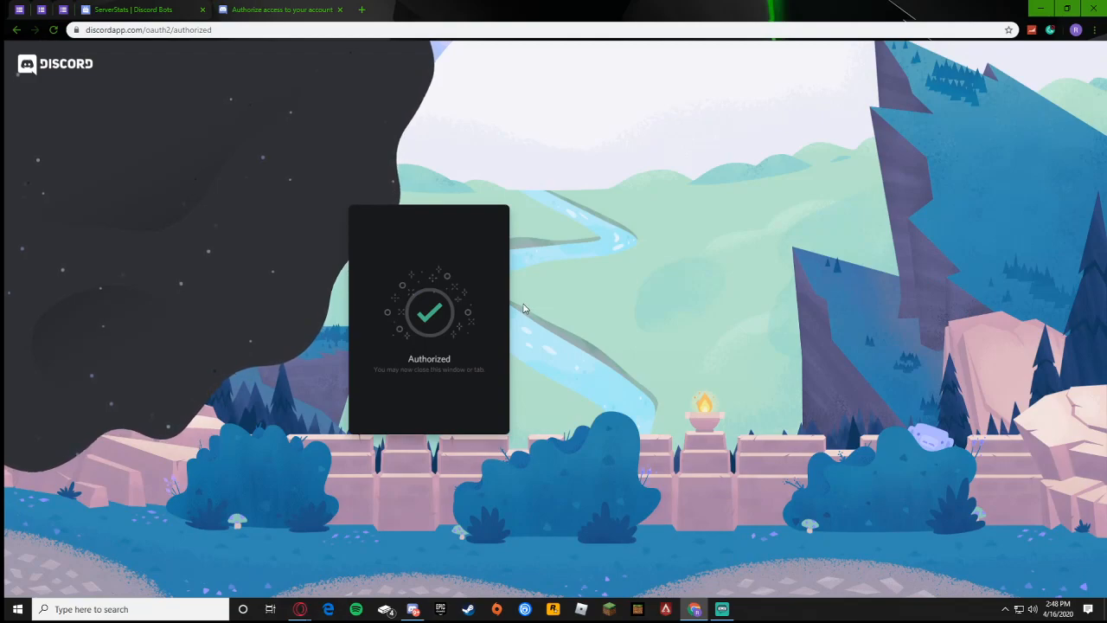
pyautogui.moveTo(630, 422)
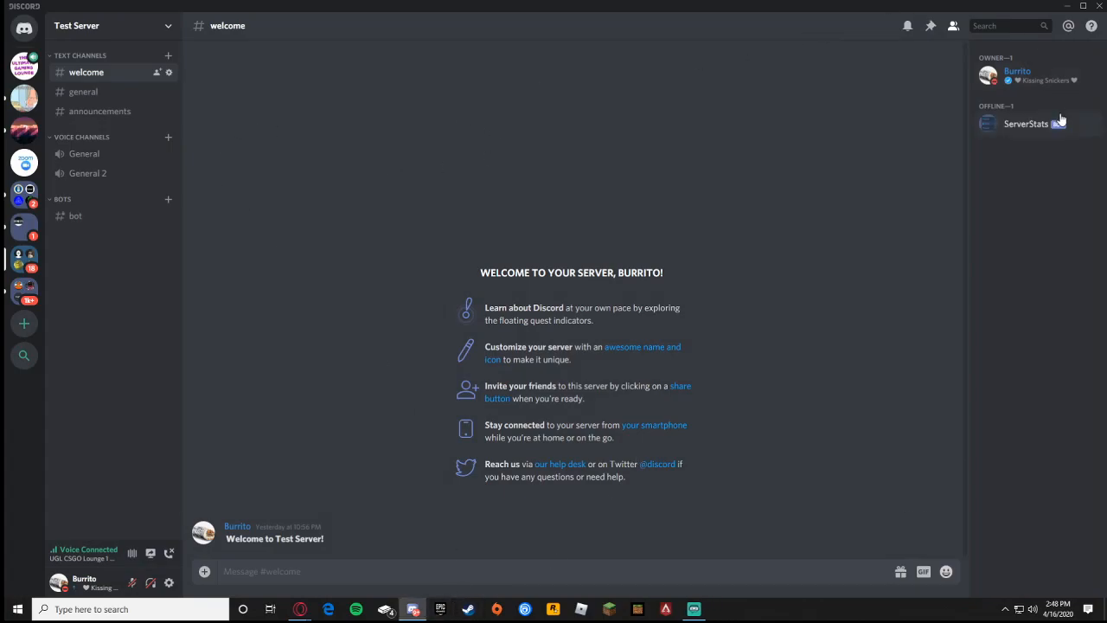
# Assign the Bot role to ServerStats via Server Settings > Roles, then return to the bot channel.
pyautogui.click(1039, 123)
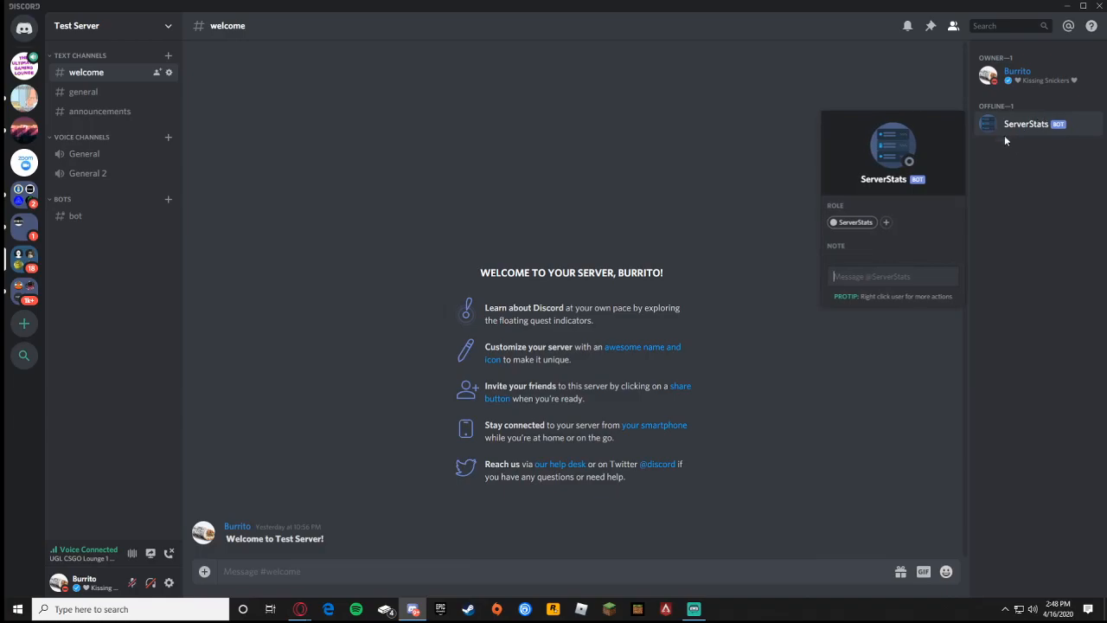
pyautogui.moveTo(831, 109)
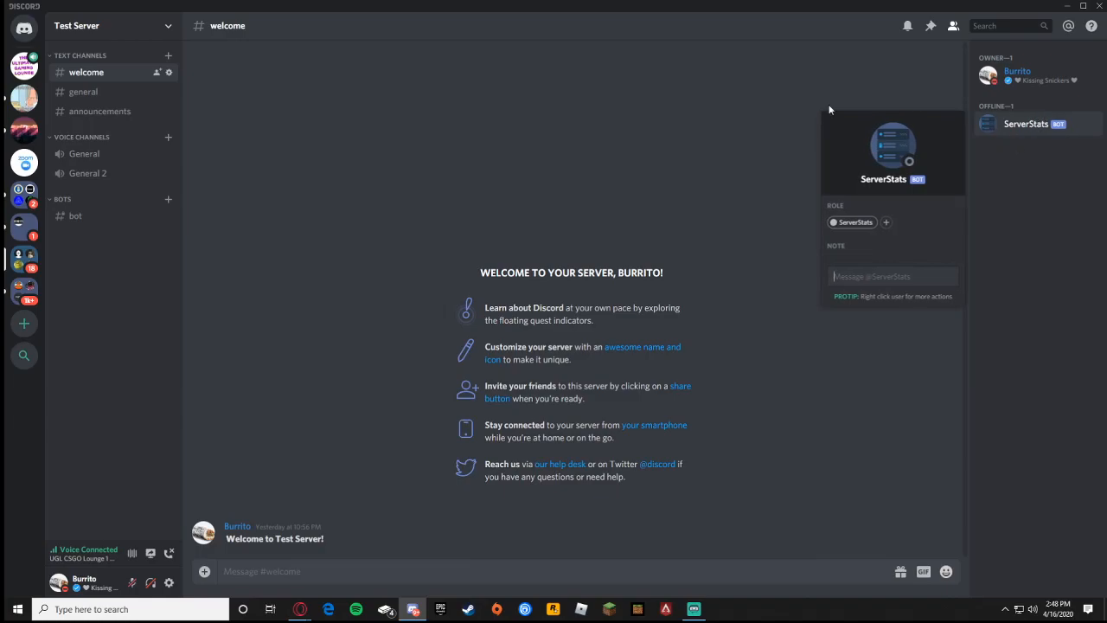
pyautogui.click(113, 24)
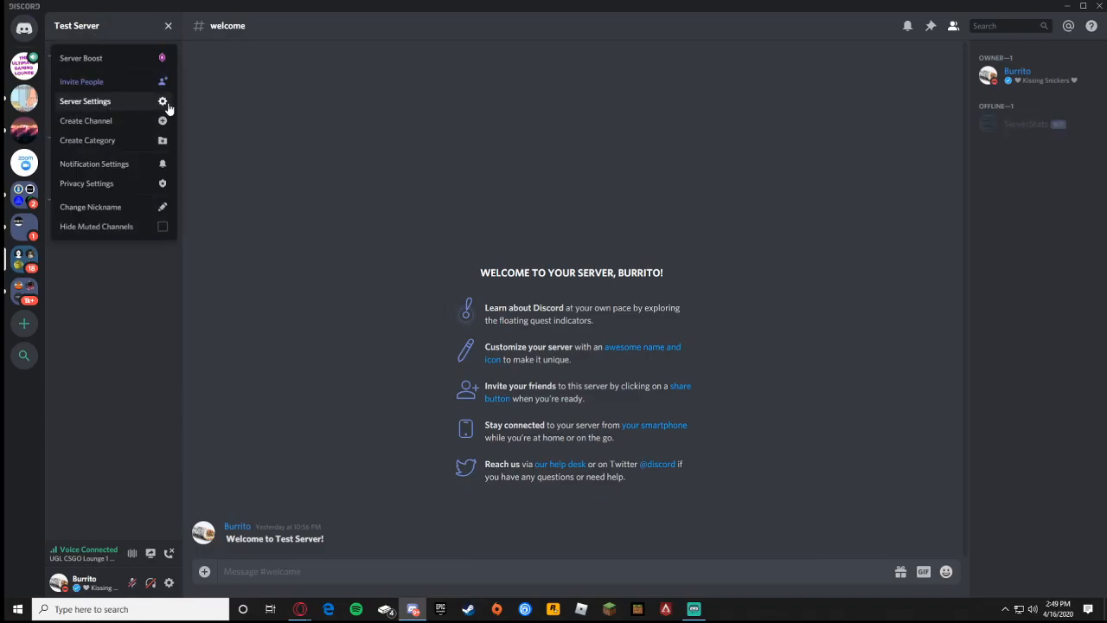
pyautogui.click(85, 101)
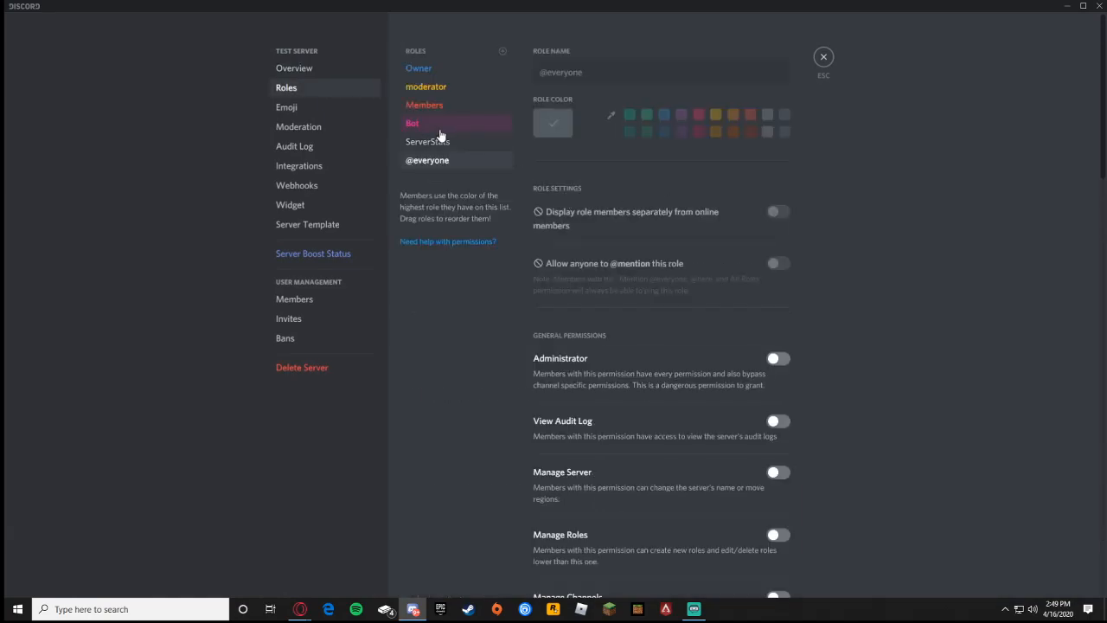
pyautogui.click(423, 123)
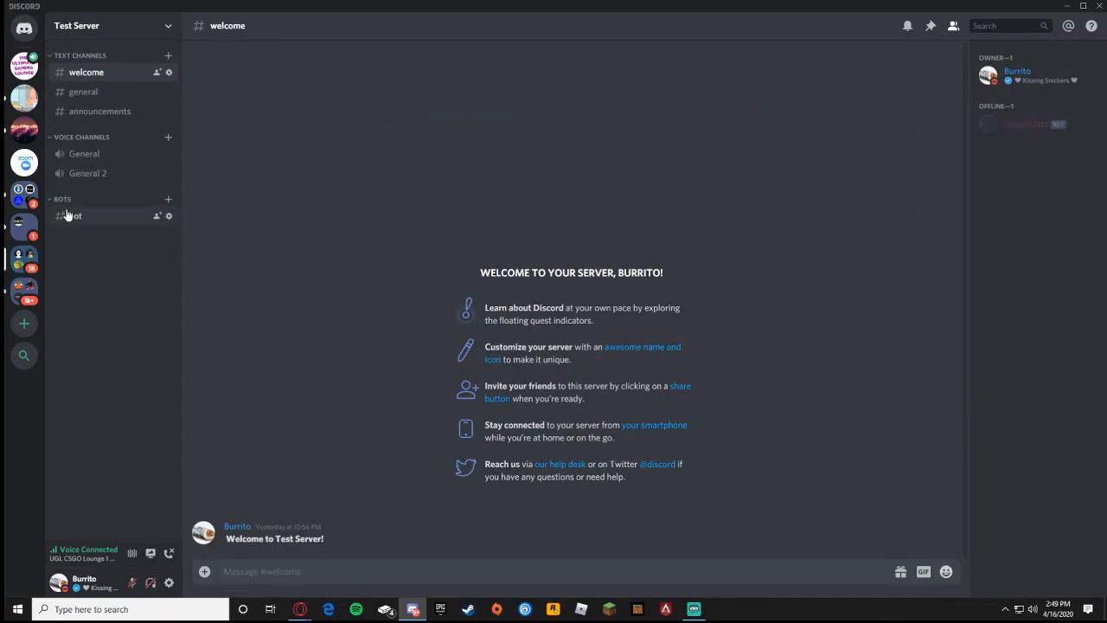
pyautogui.click(76, 214)
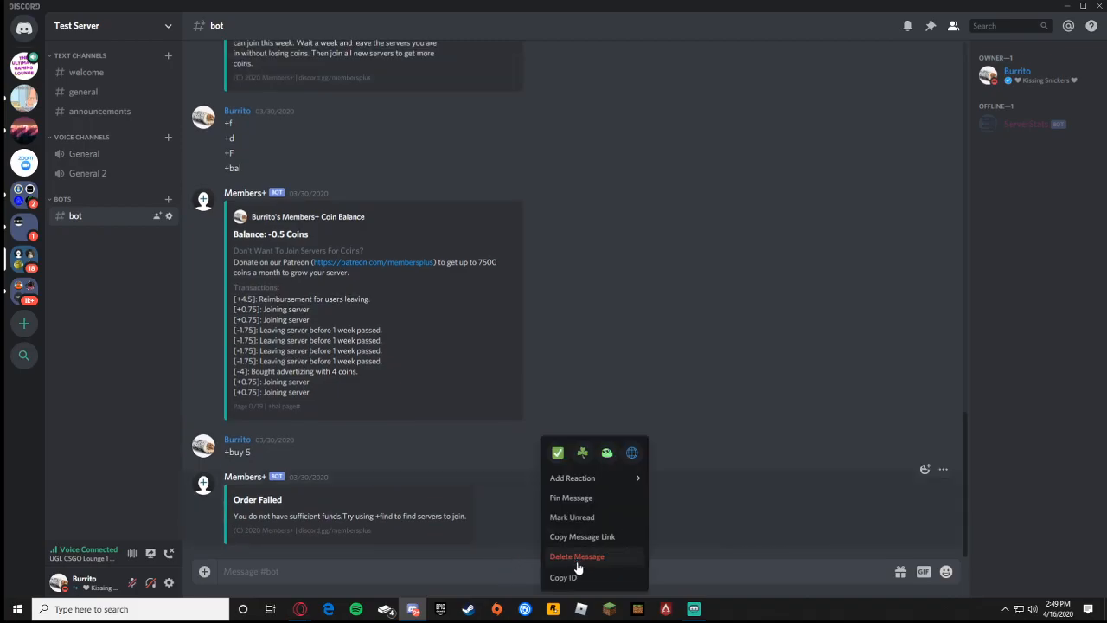
# Delete a message in #bot and begin creating a new channel in the Bots category.
pyautogui.click(576, 558)
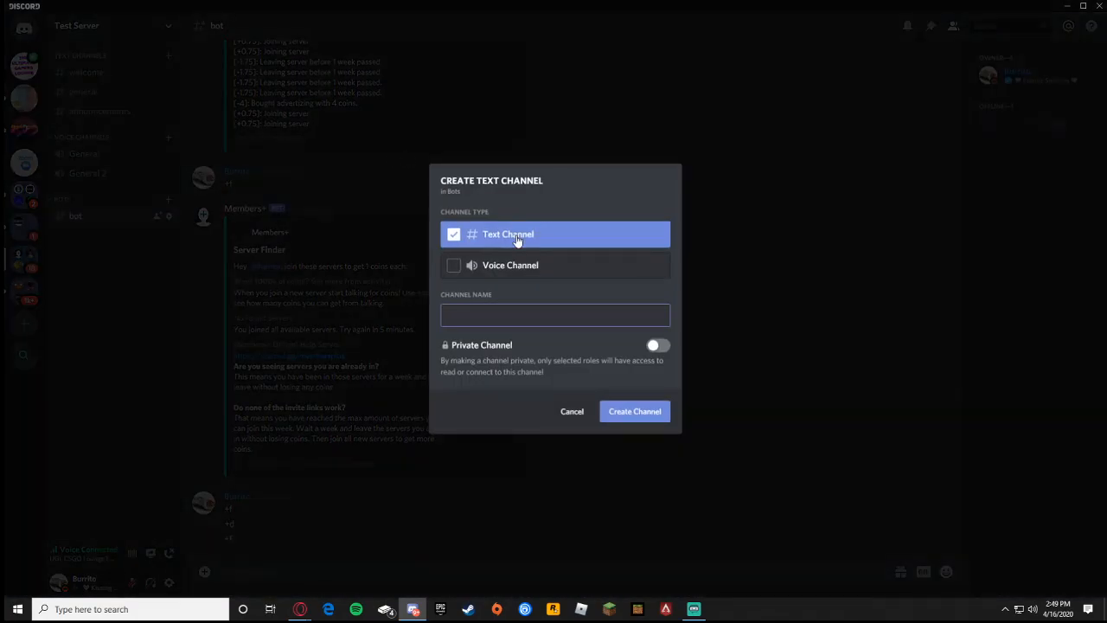
# Name the new text channel 'bot', create it under Bots and post s/help in it.
pyautogui.write('bot')
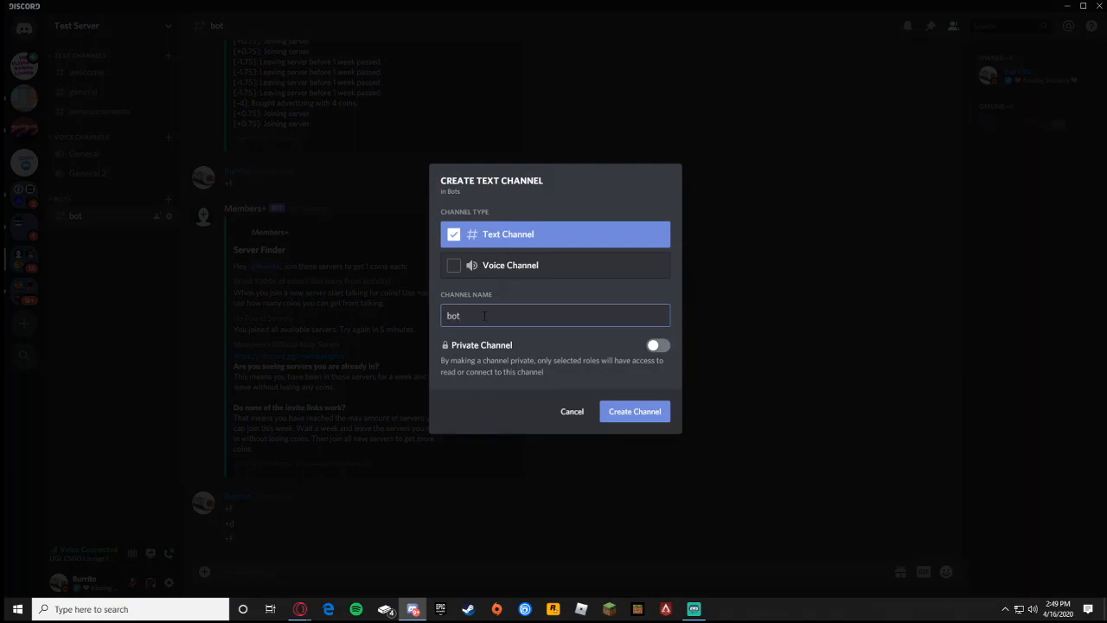
pyautogui.click(634, 412)
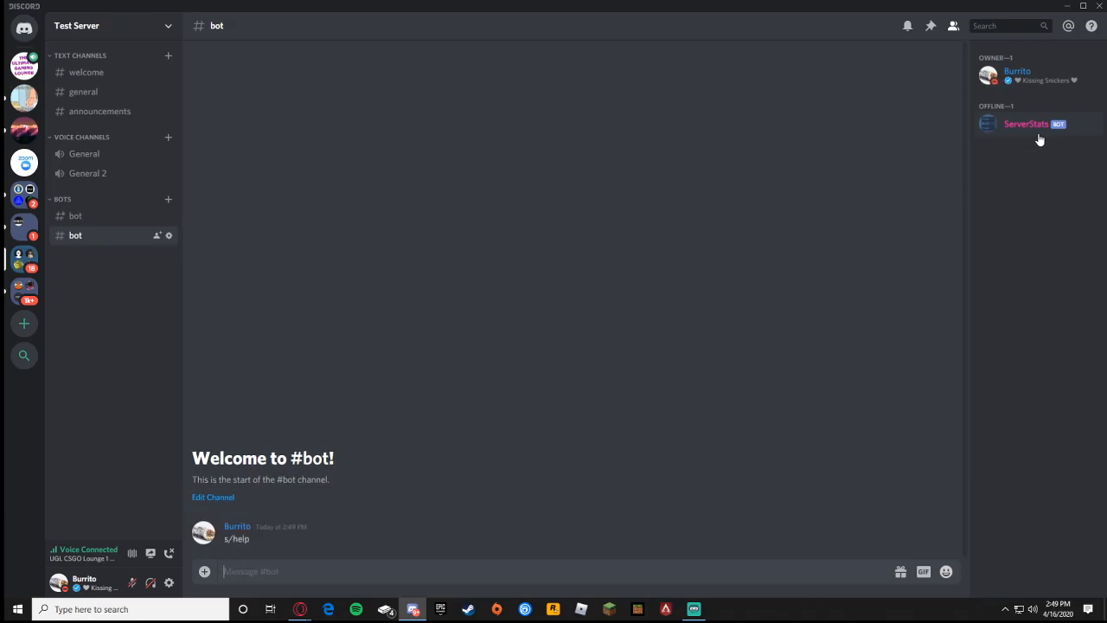
# Send the s/customize command in the new bot channel after s/help.
pyautogui.click(1026, 125)
pyautogui.write('s/customiz')
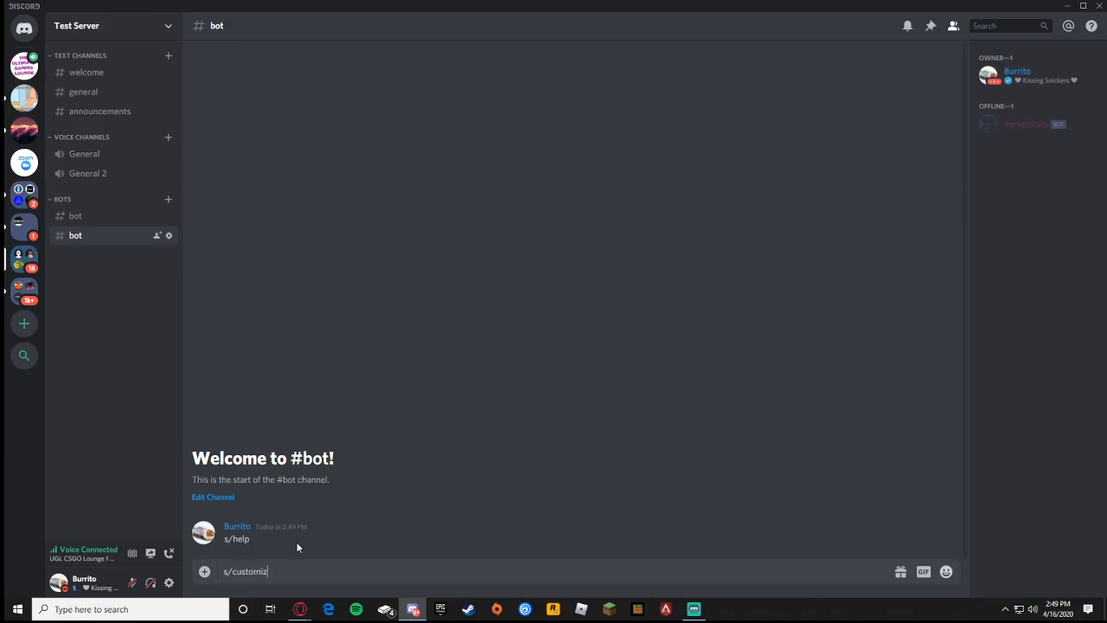
pyautogui.press('Enter')
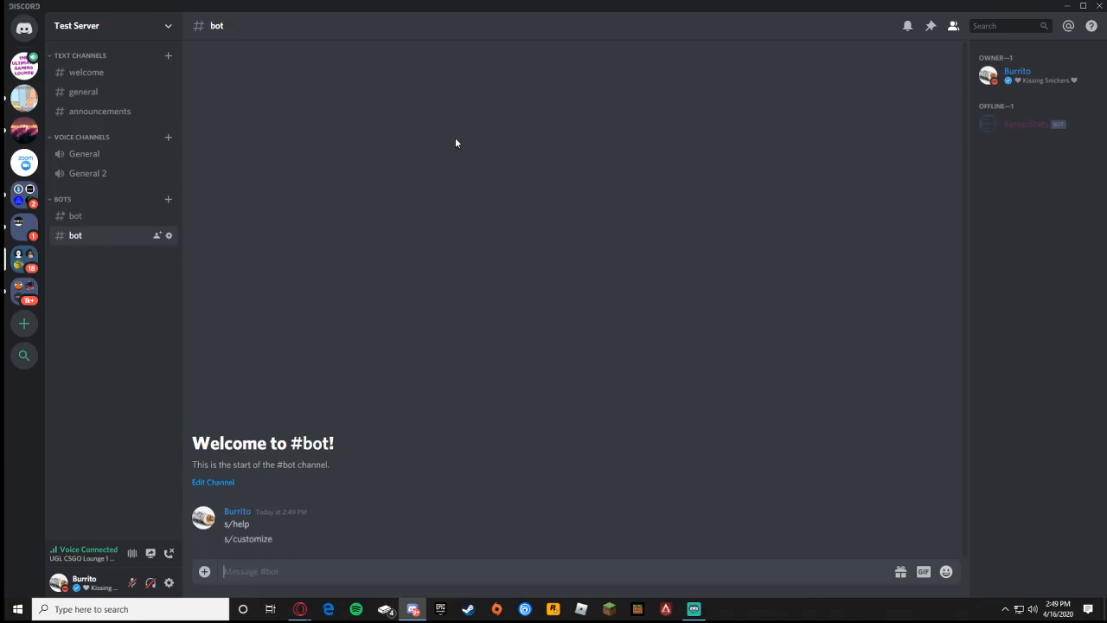